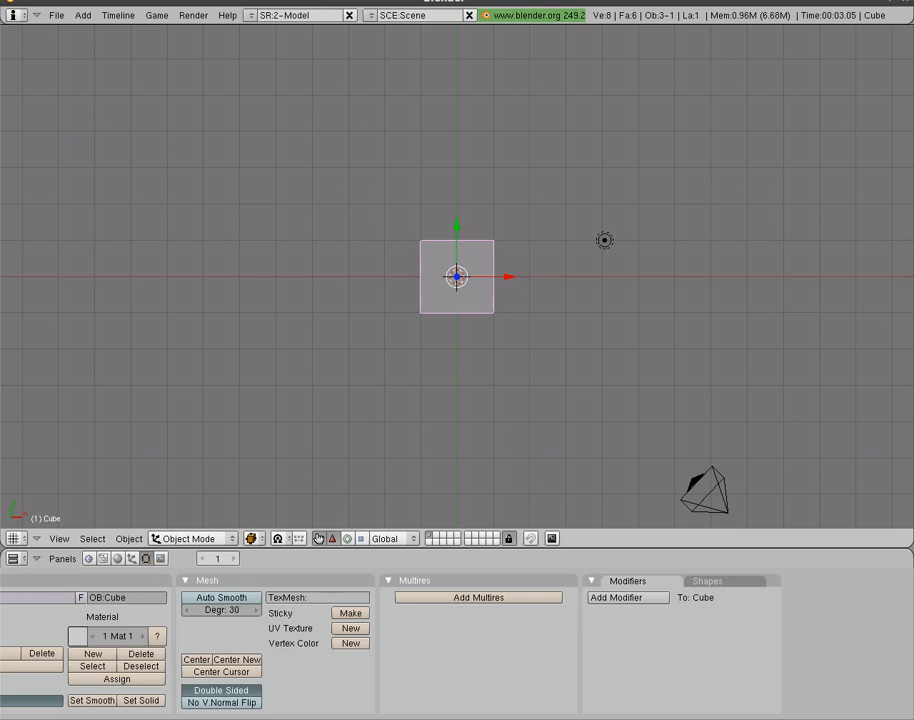
mouse_move(504, 328)
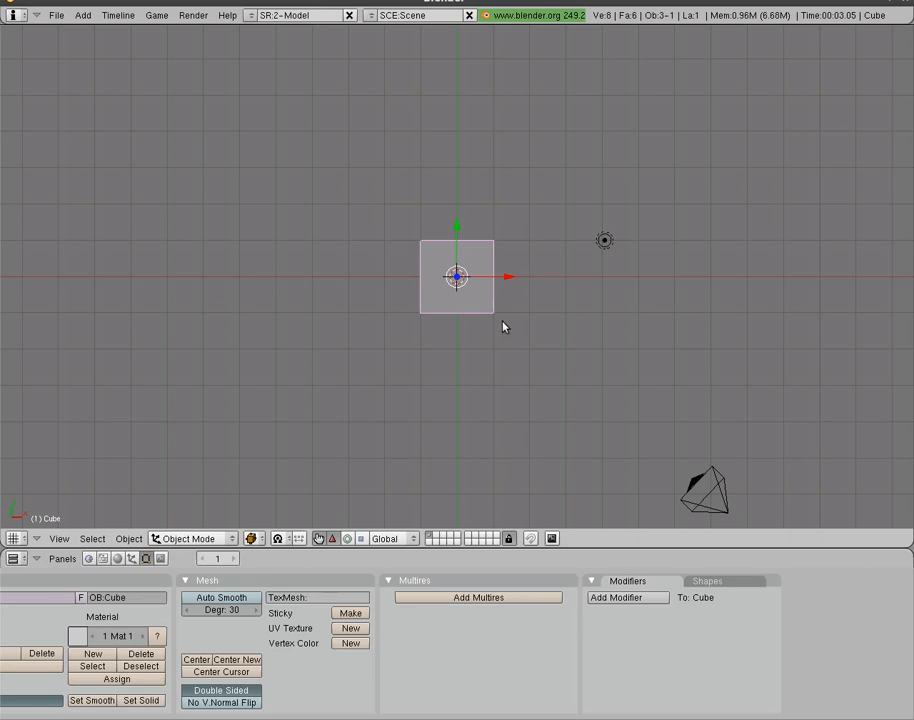
mouse_move(438, 382)
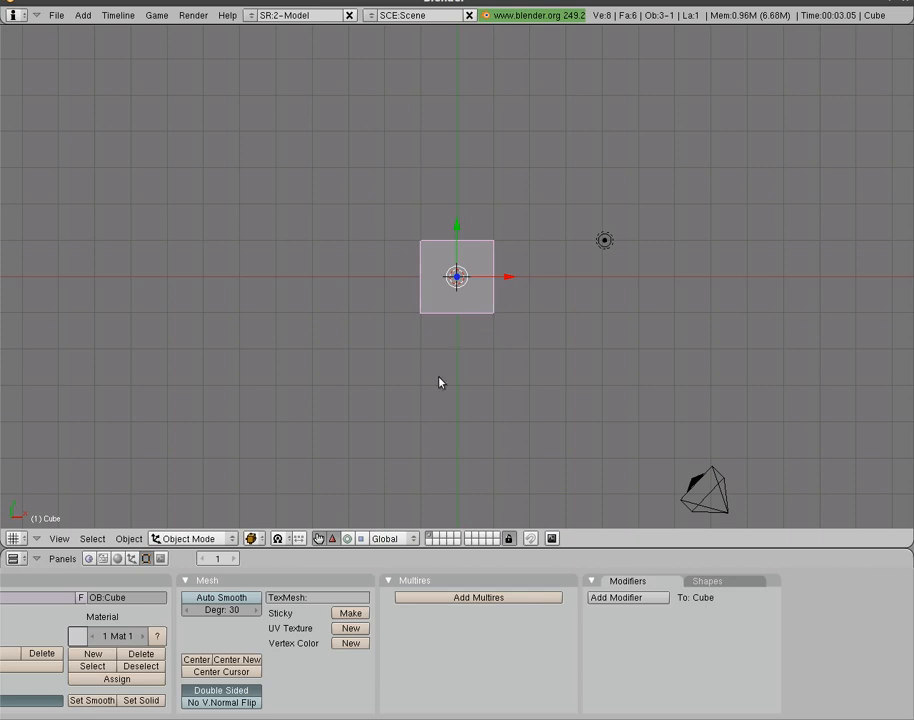
- Bring up the Split Area / Join Areas menu on the 3D View header
right_click(448, 548)
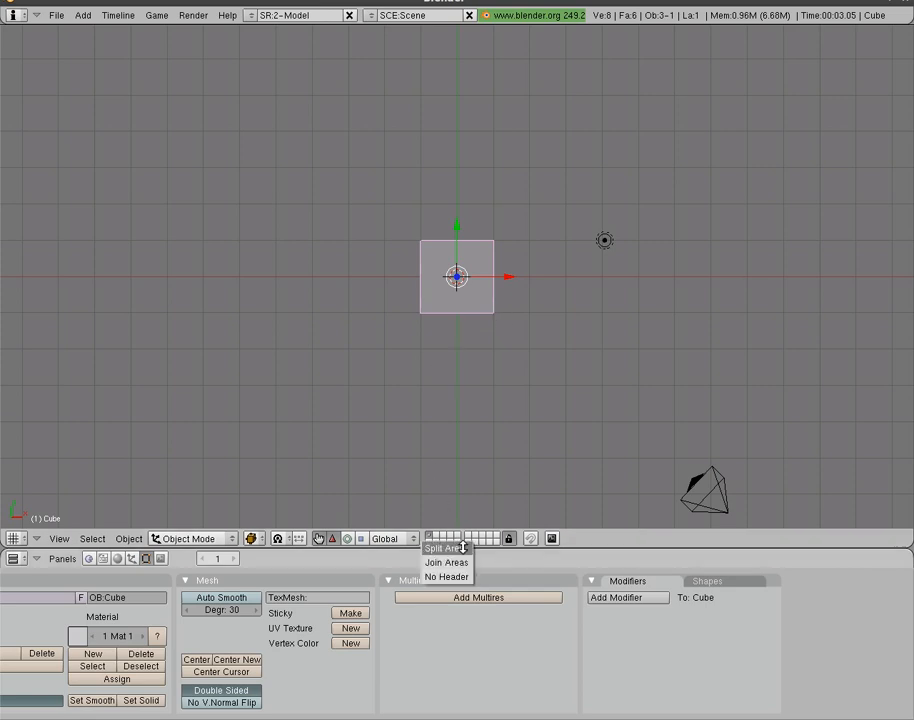
- Choose Split Area to divide the 3D view into two side-by-side viewports
click(444, 548)
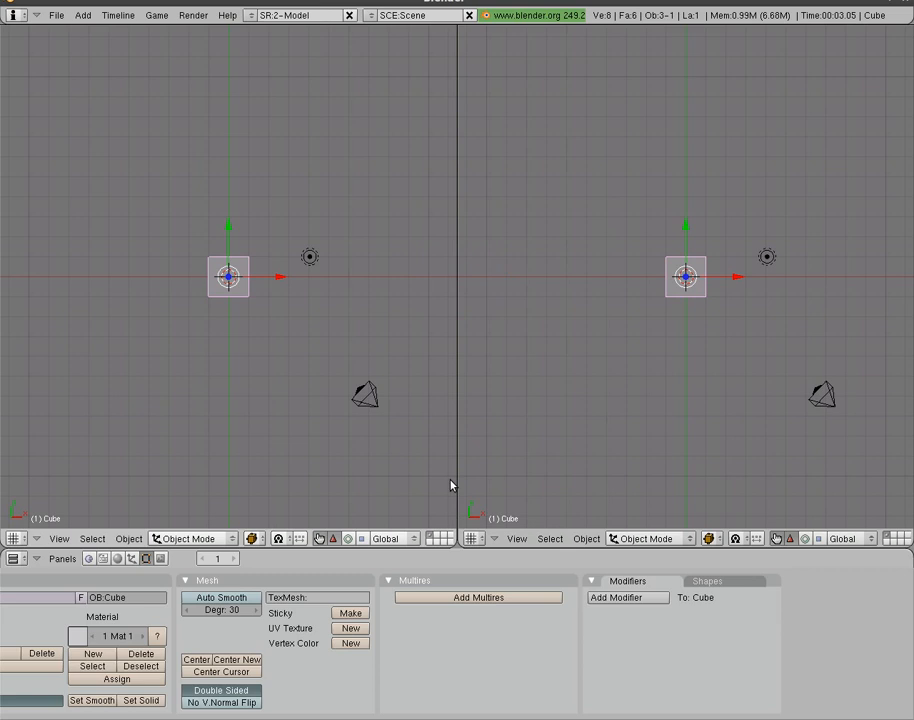
mouse_move(264, 348)
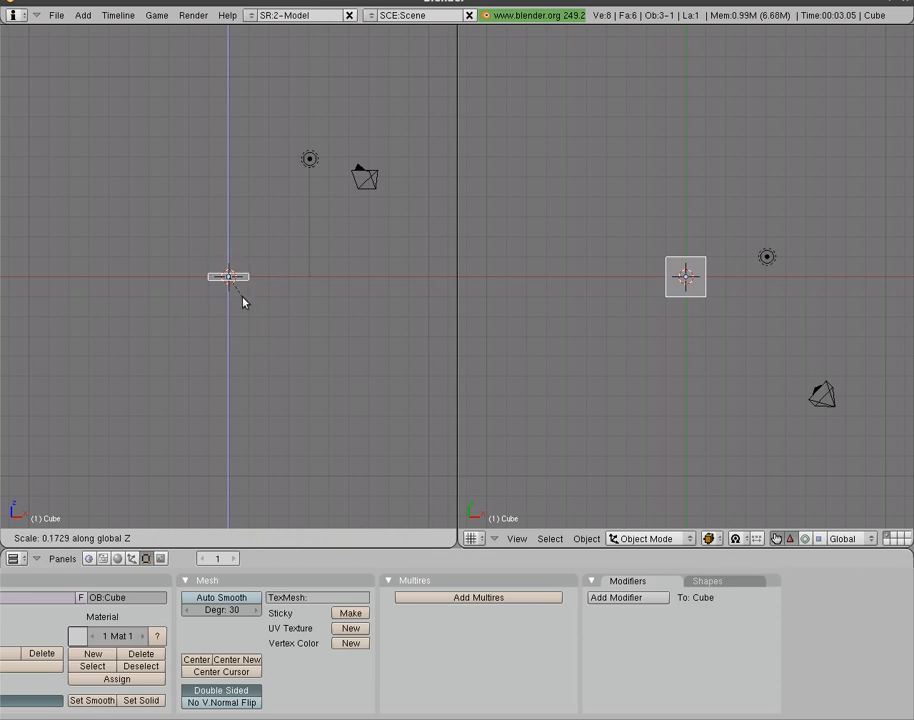
mouse_move(228, 284)
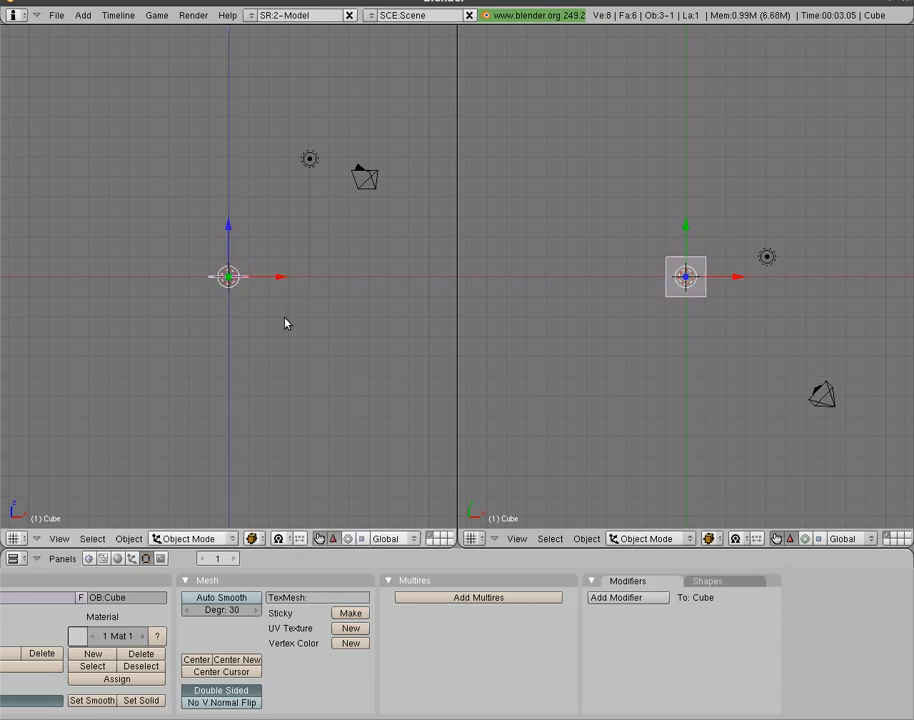
mouse_move(264, 314)
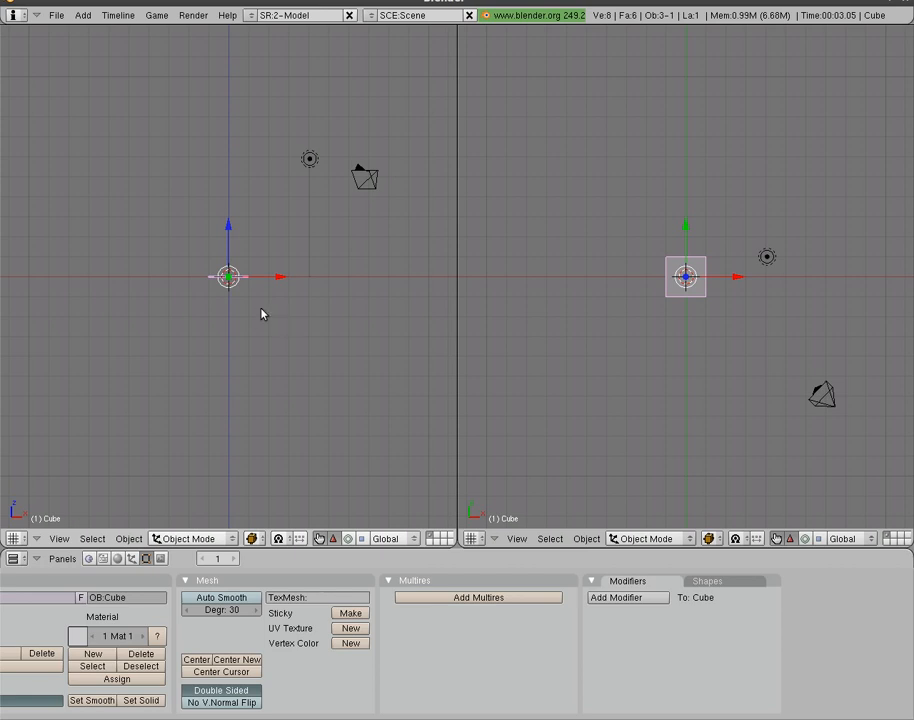
mouse_move(244, 296)
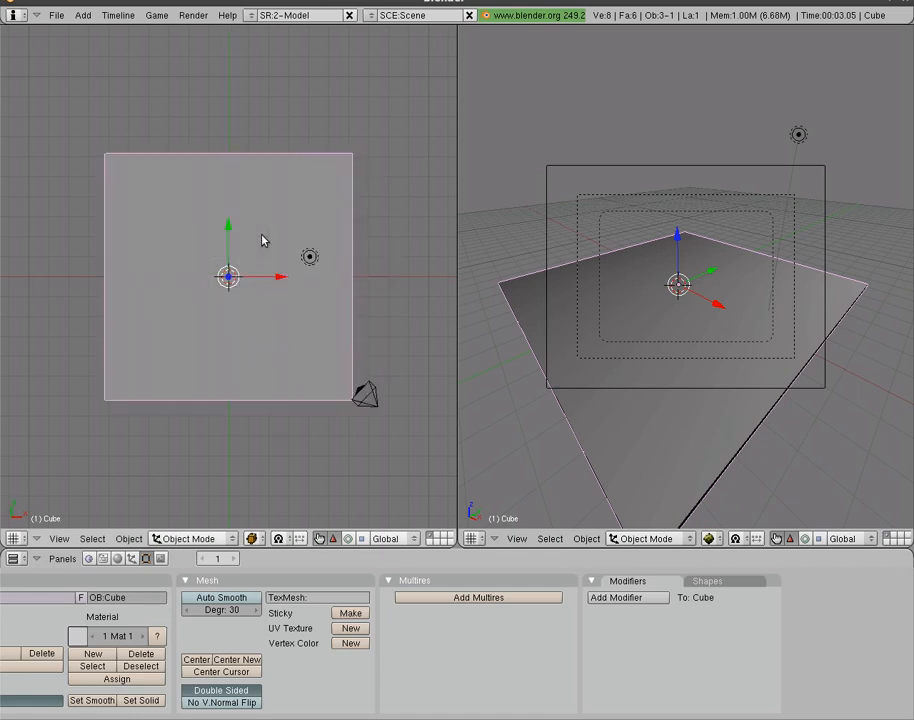
mouse_move(264, 244)
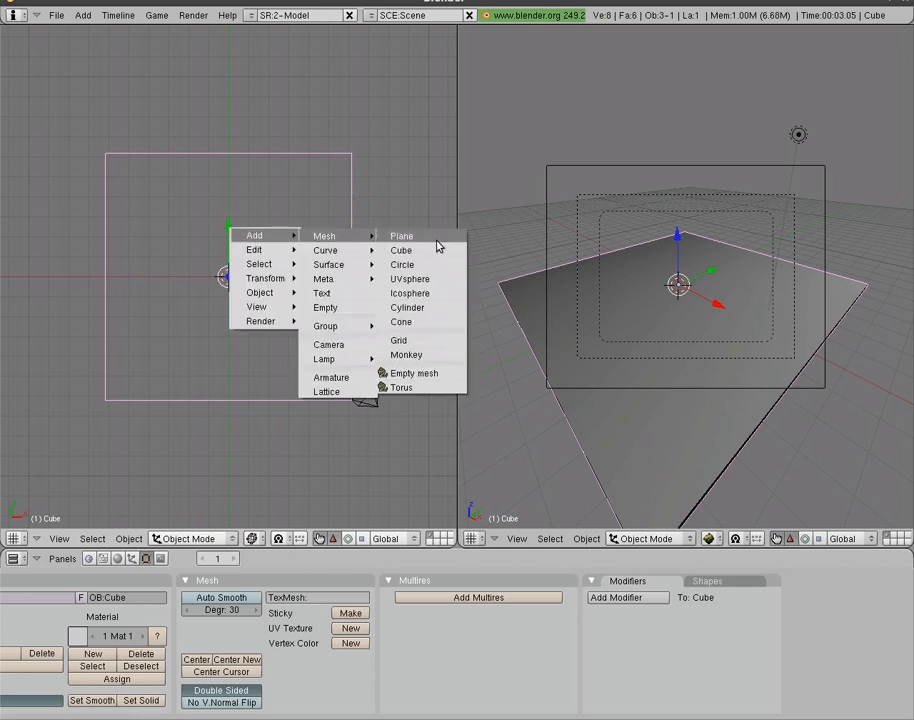
- Add a cube mesh and duplicate the flattened panel to form the upright door
click(400, 250)
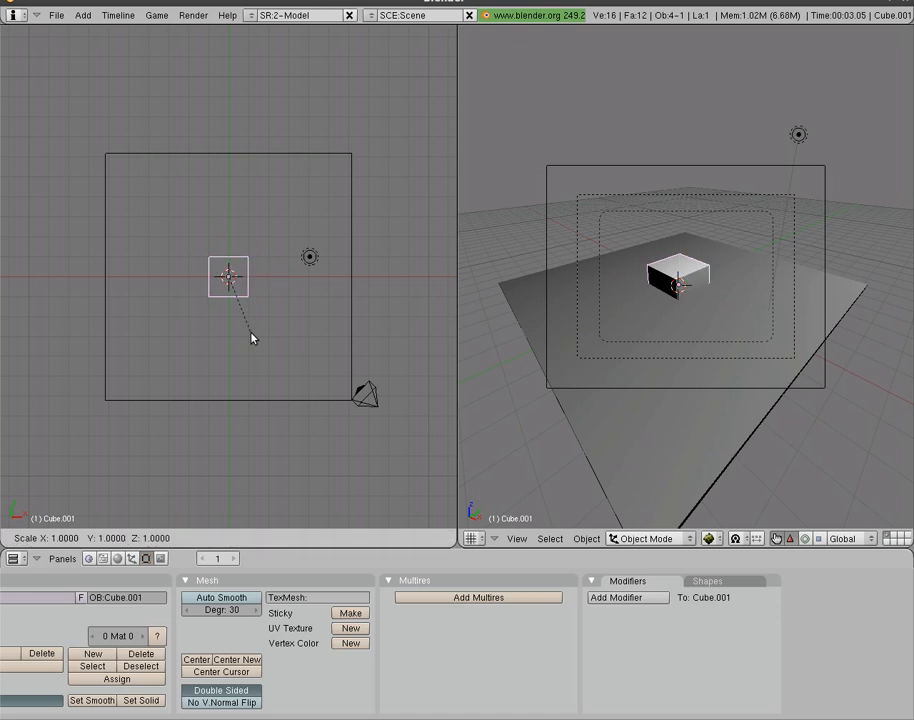
mouse_move(240, 290)
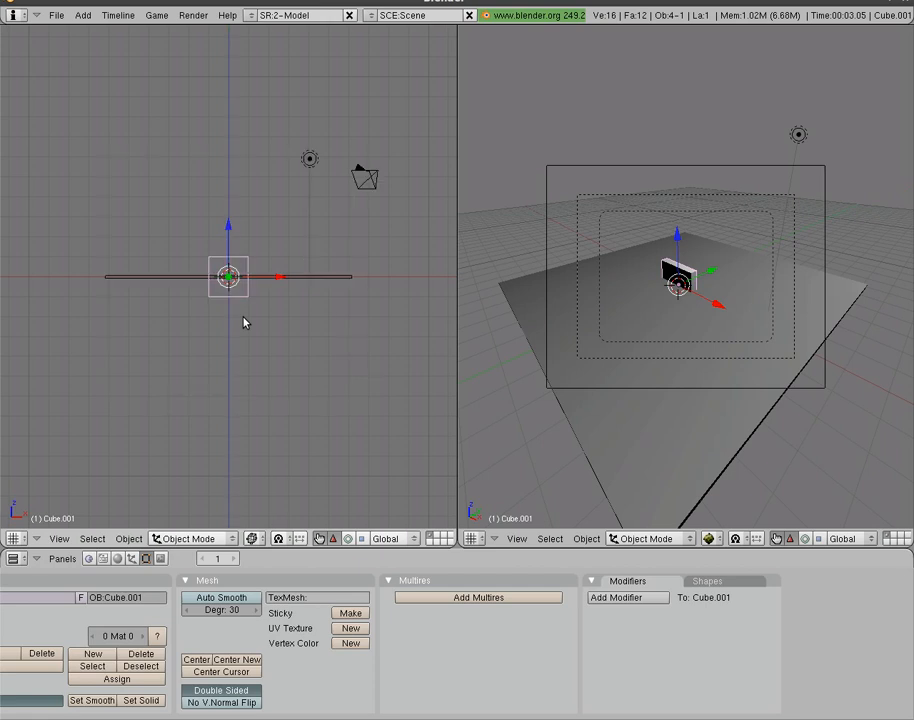
key(g)
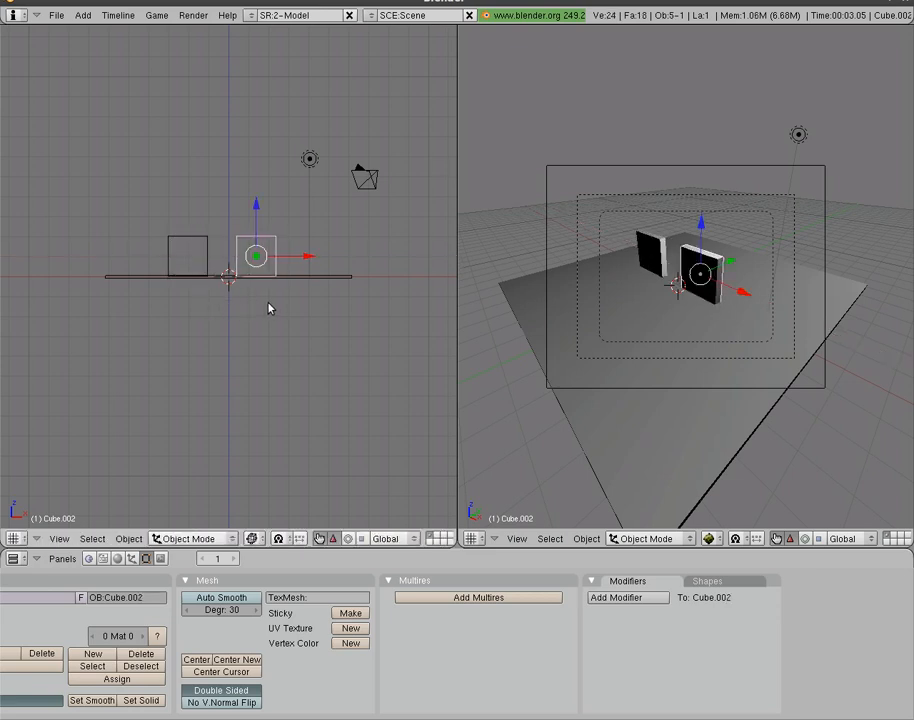
mouse_move(244, 272)
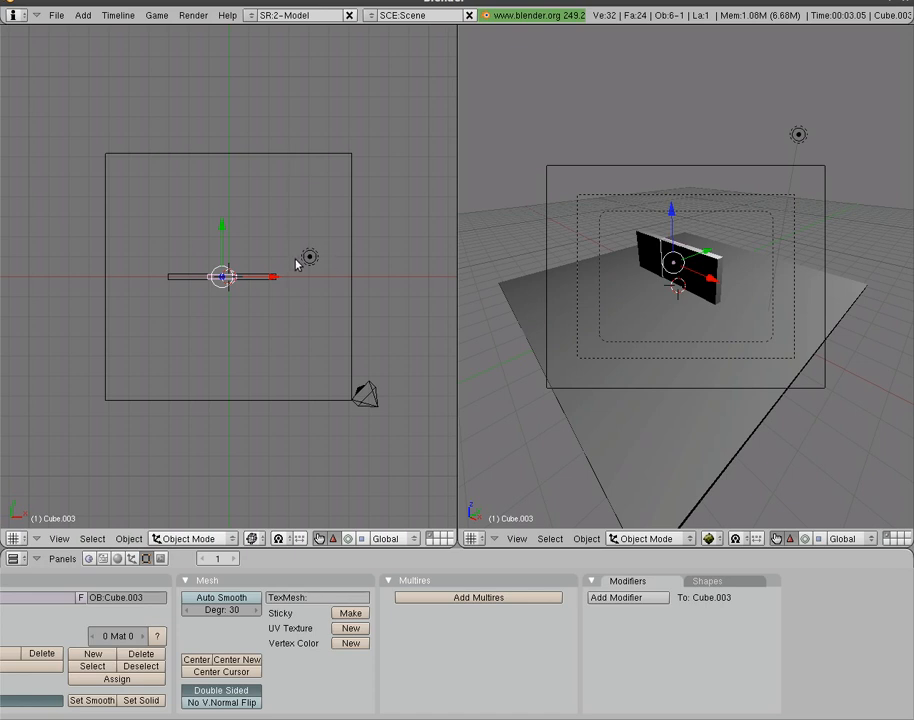
- Select the lamp and move it lower in front of the door
click(308, 256)
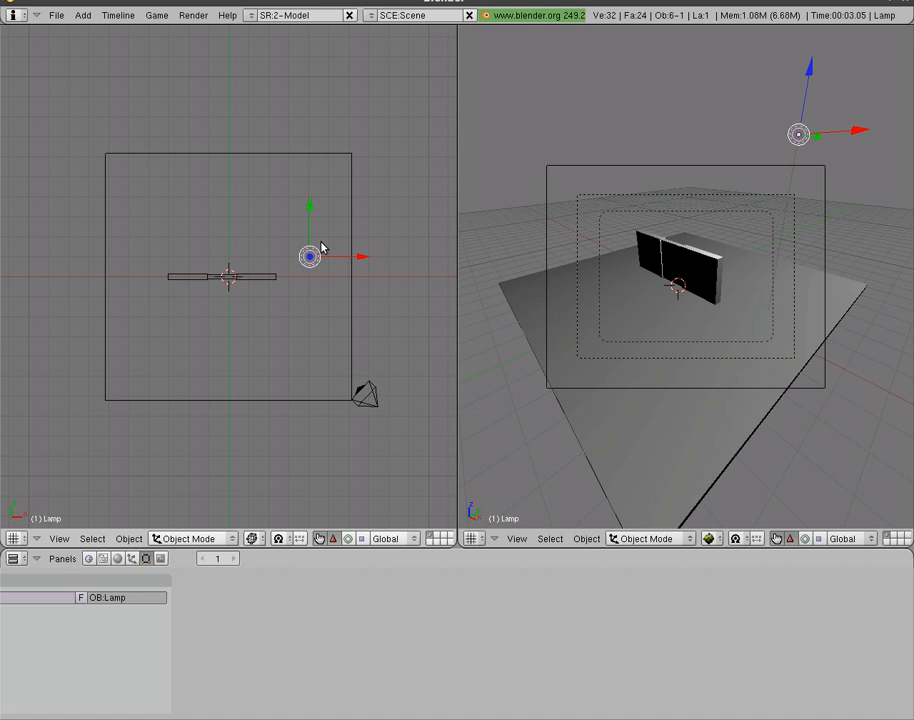
drag(310, 256, 310, 270)
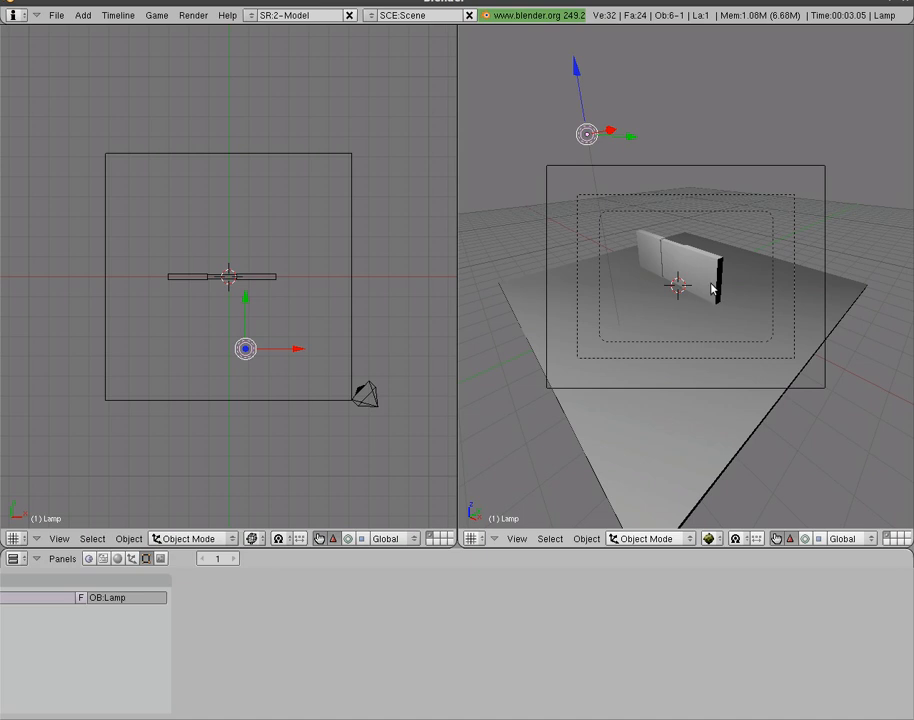
mouse_move(708, 288)
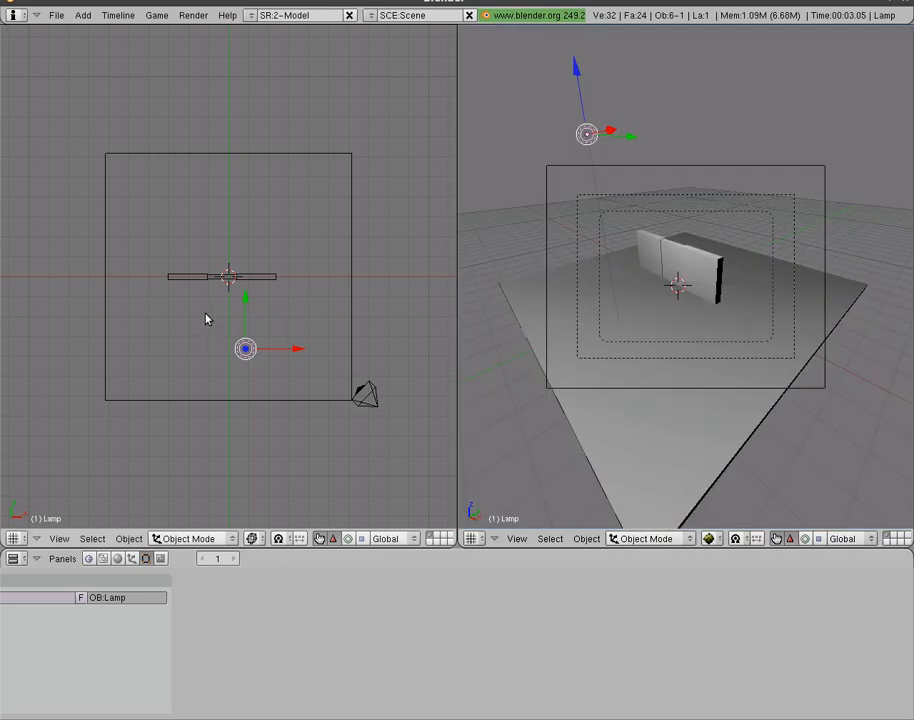
- Select the door, set its pivot via object settings, and cancel the trial swing
click(210, 276)
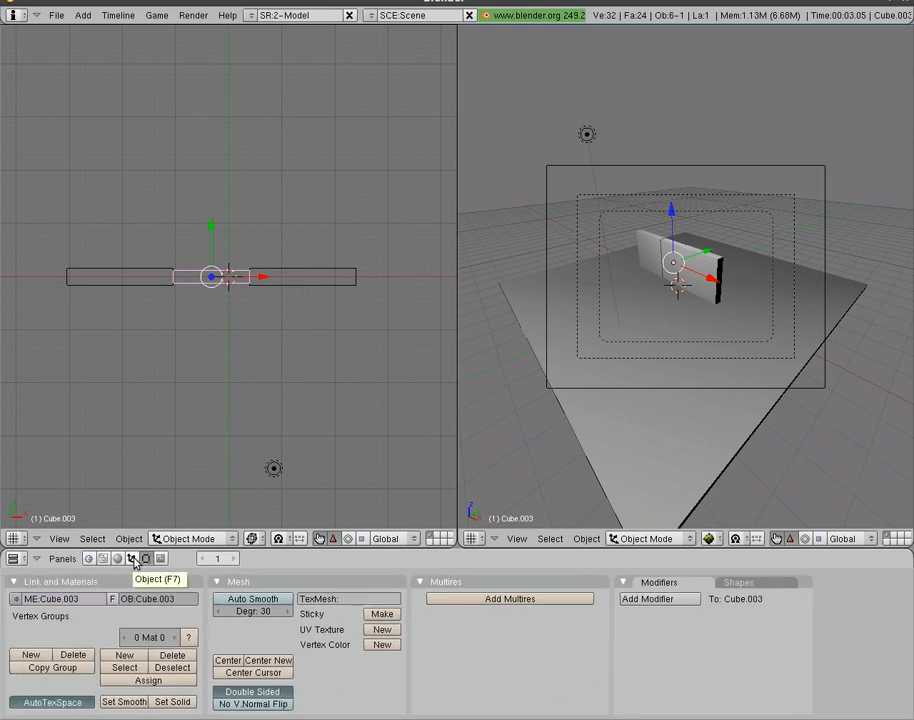
click(134, 558)
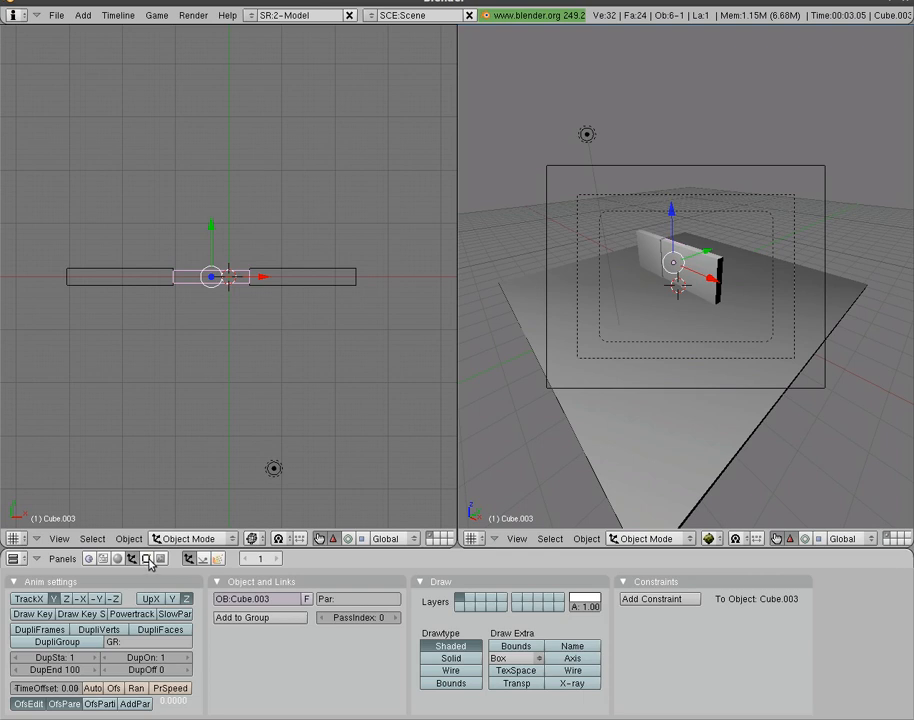
click(132, 558)
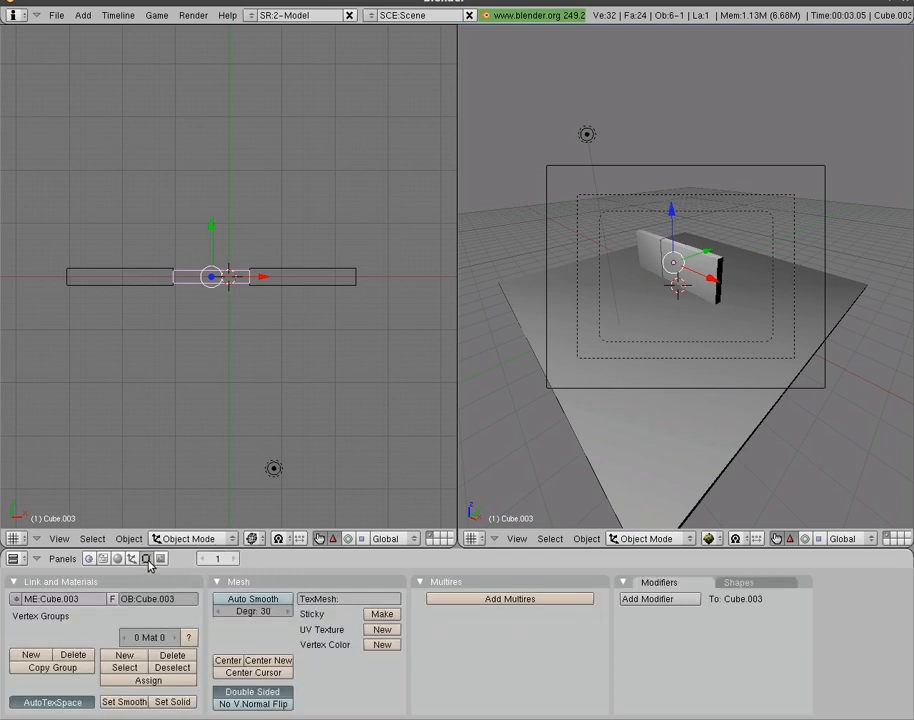
mouse_move(148, 560)
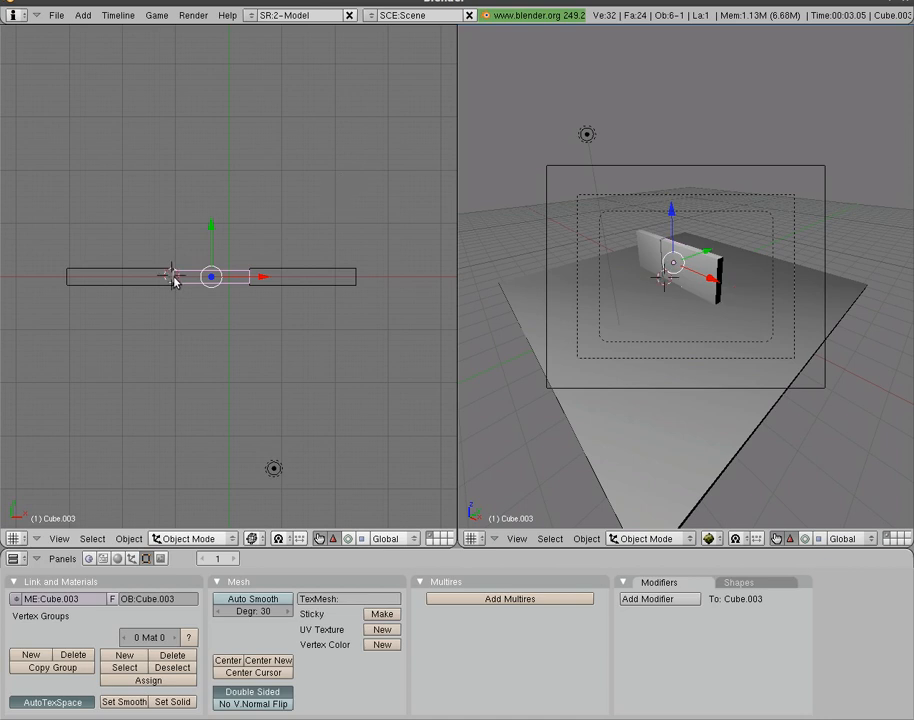
mouse_move(178, 288)
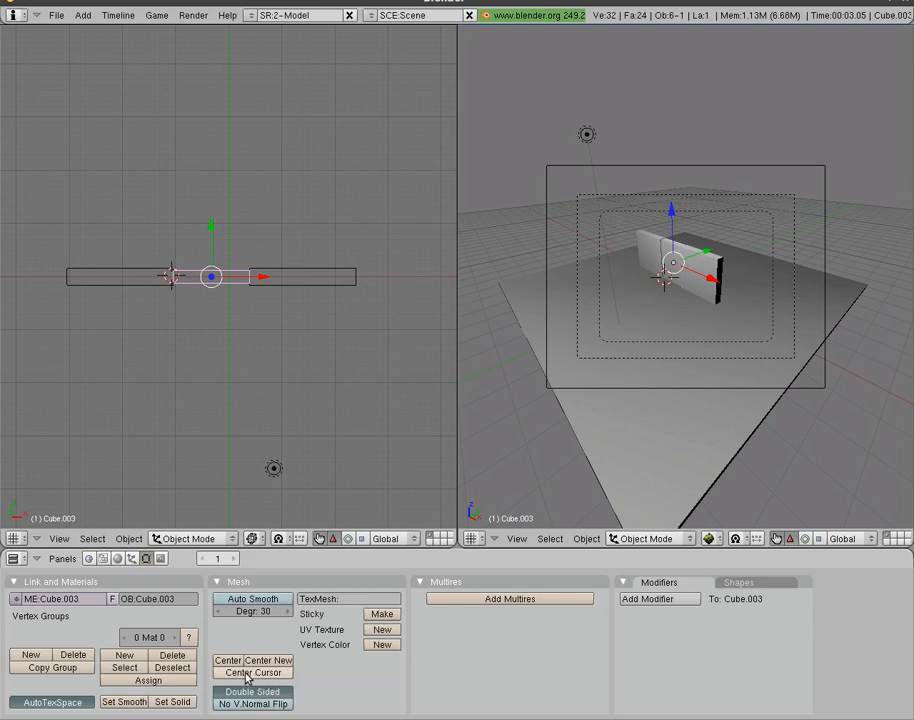
mouse_move(252, 672)
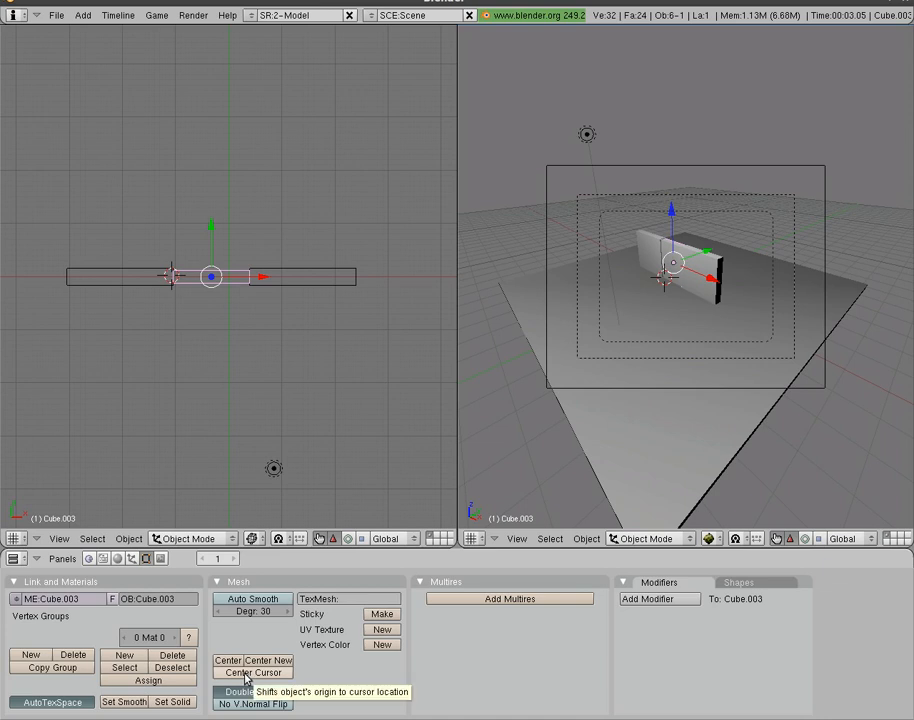
mouse_move(220, 260)
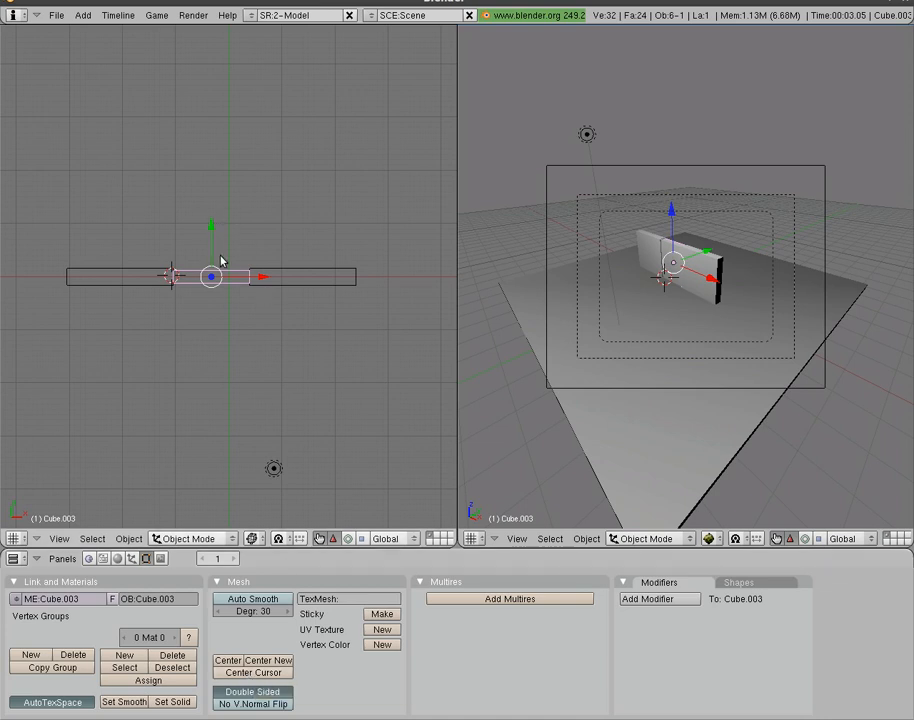
mouse_move(298, 672)
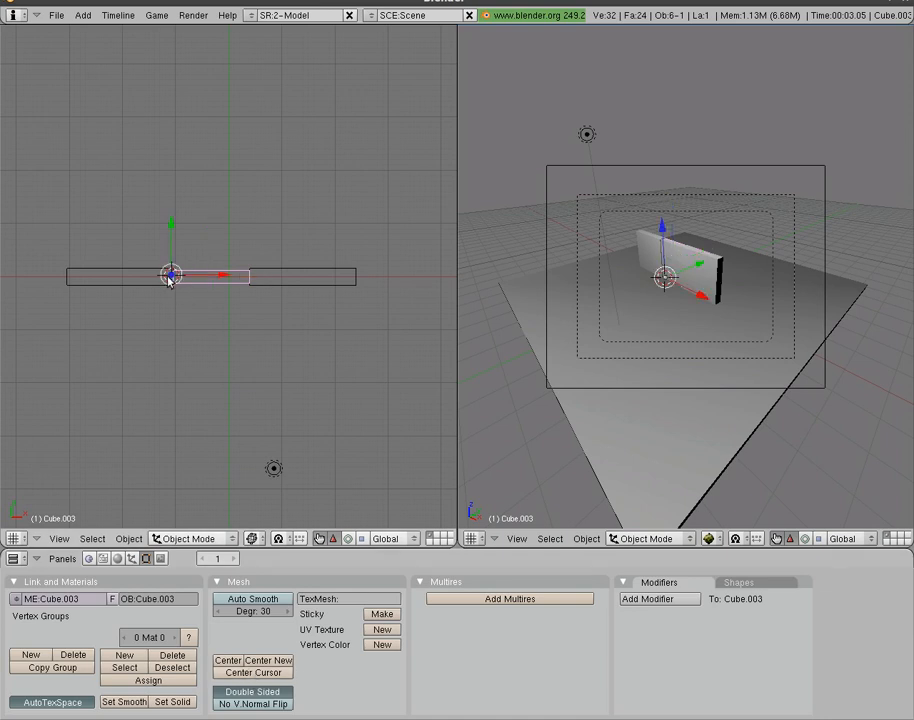
mouse_move(268, 324)
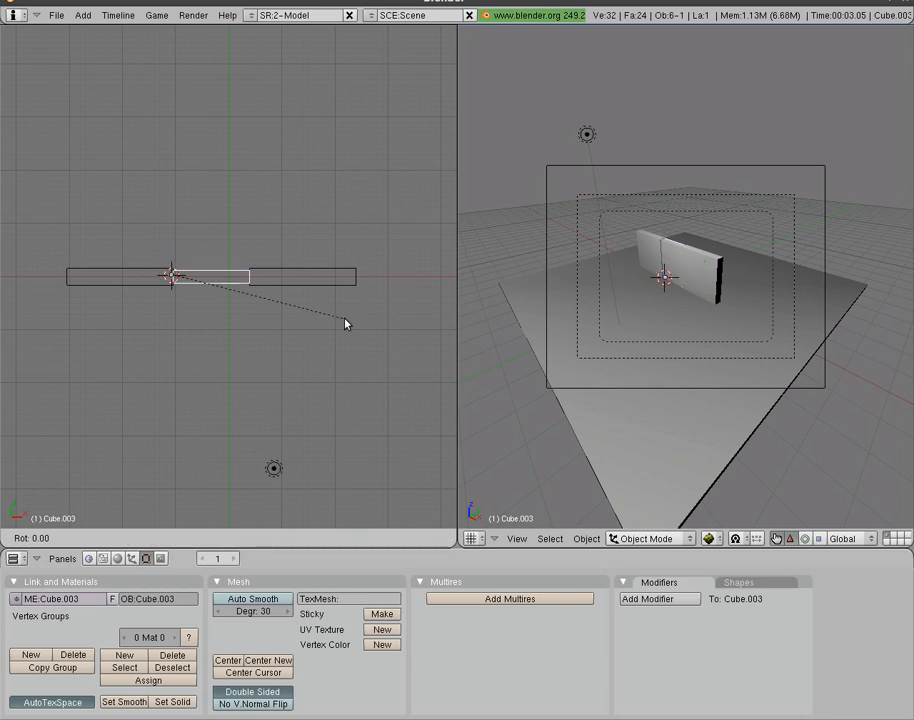
mouse_move(44, 404)
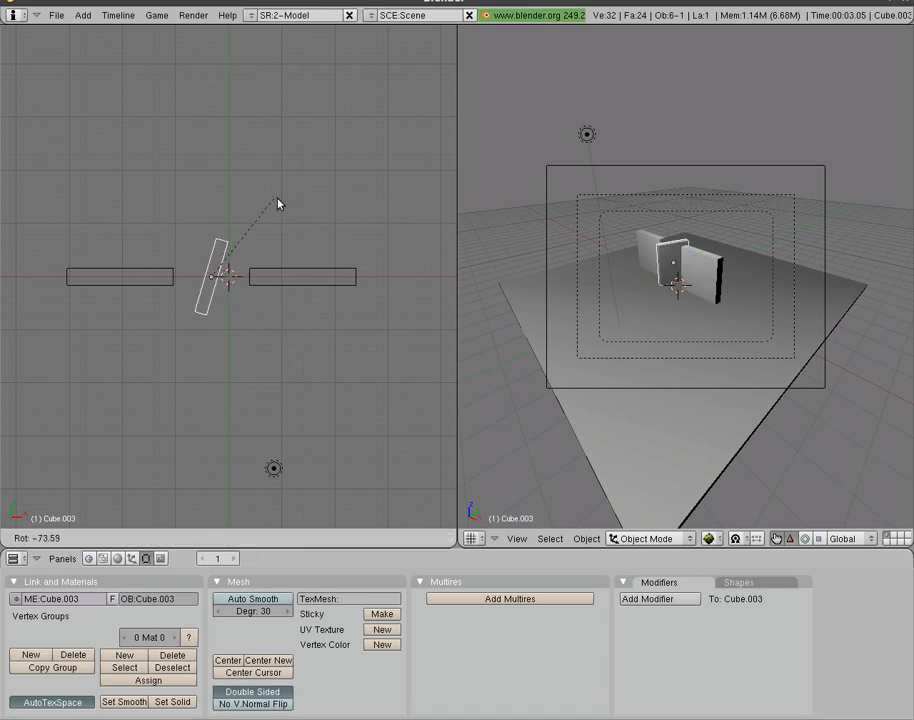
click(172, 280)
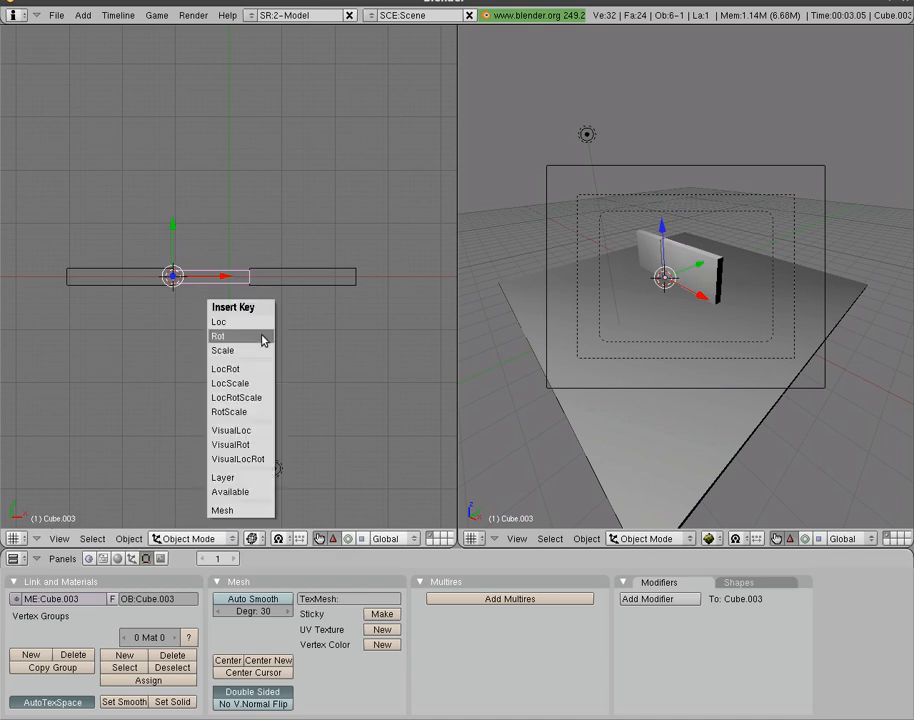
mouse_move(258, 412)
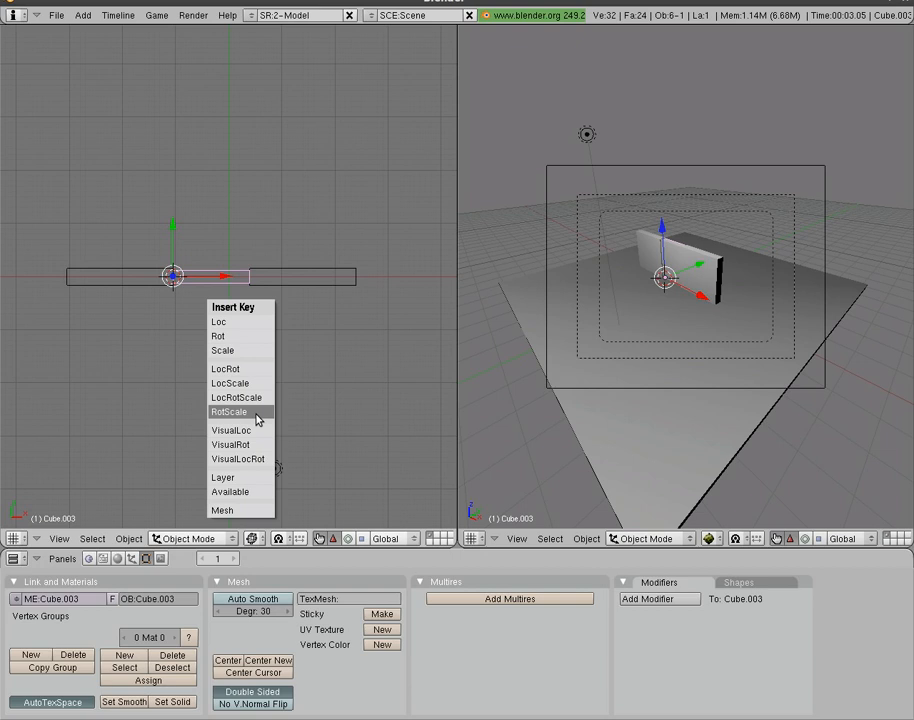
mouse_move(258, 348)
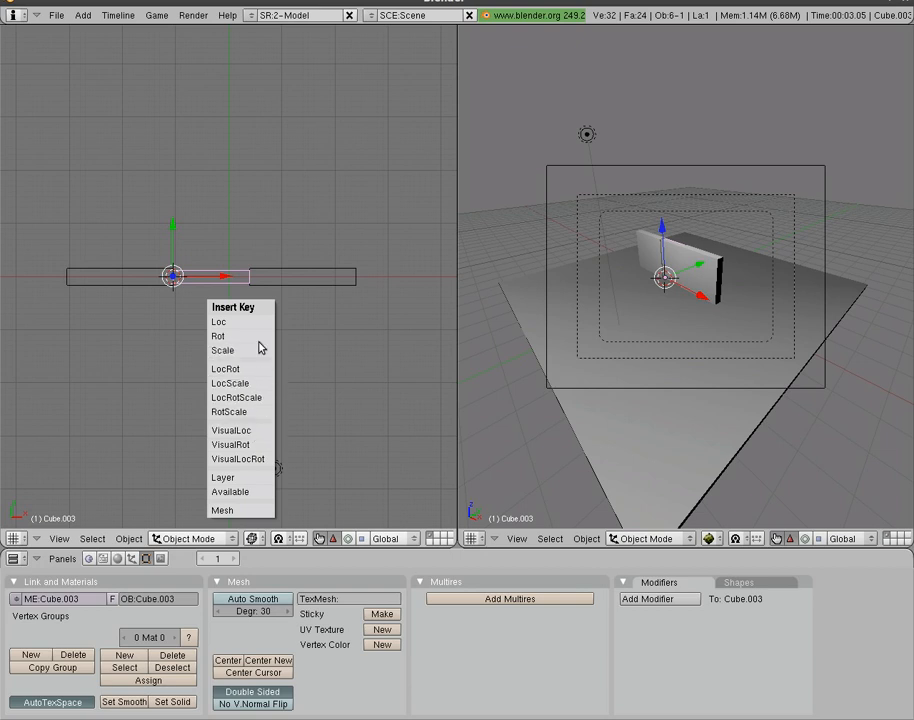
mouse_move(218, 336)
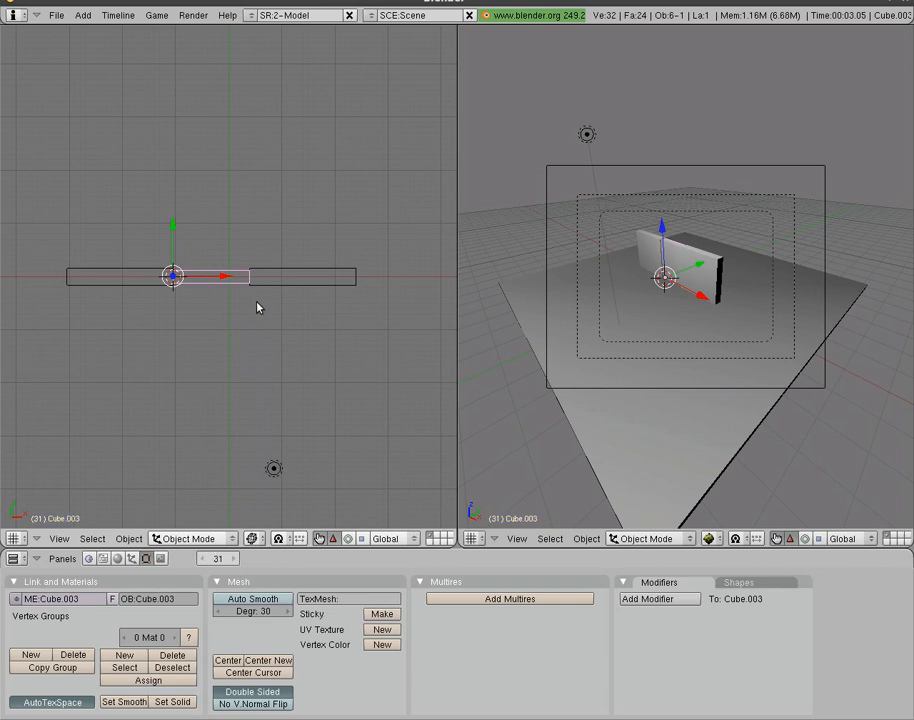
mouse_move(230, 324)
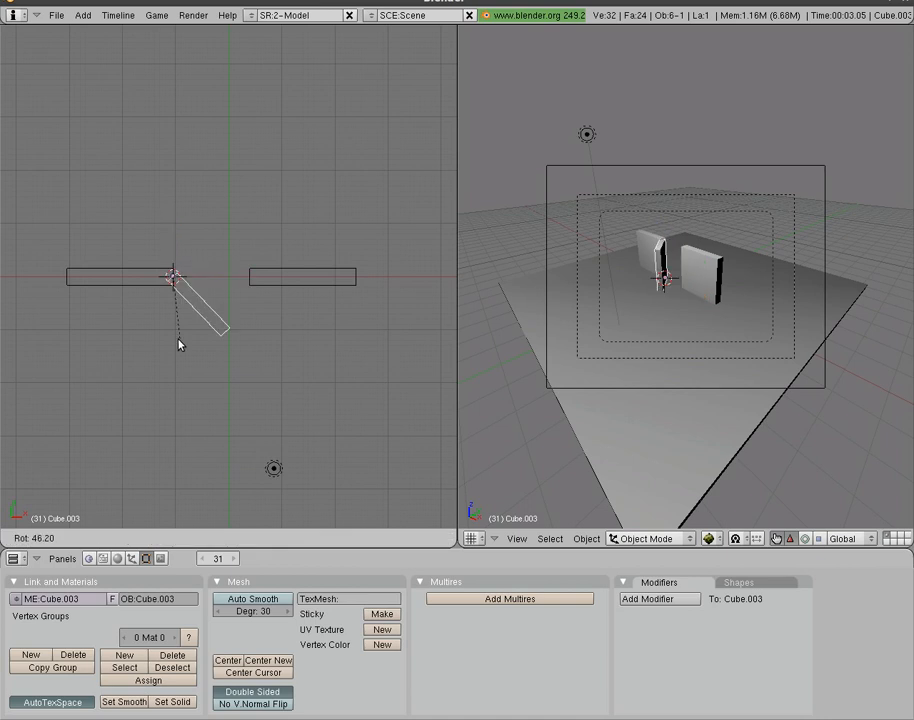
mouse_move(132, 294)
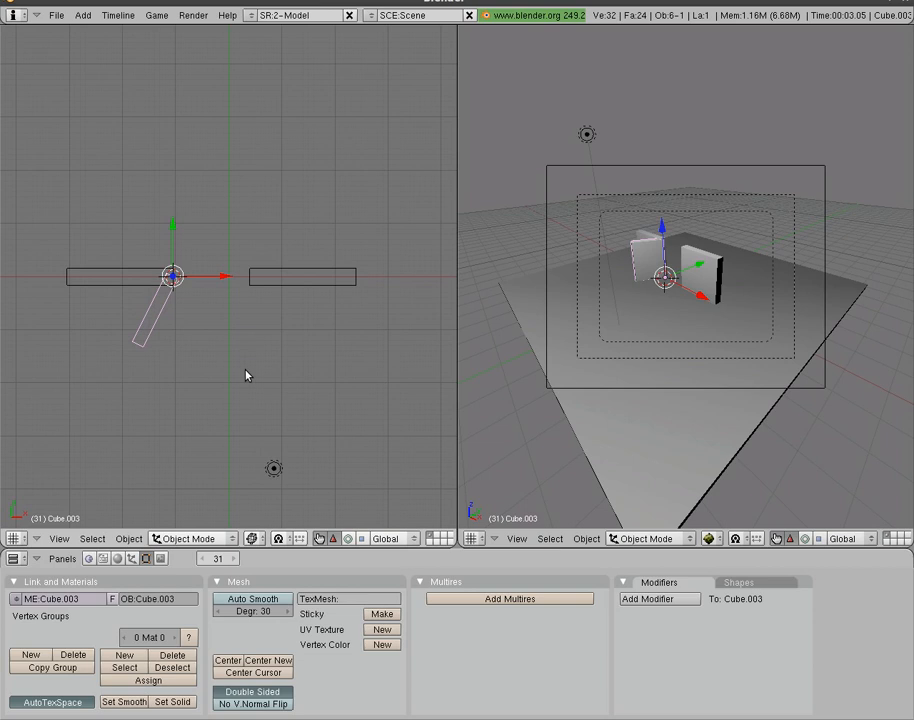
mouse_move(242, 370)
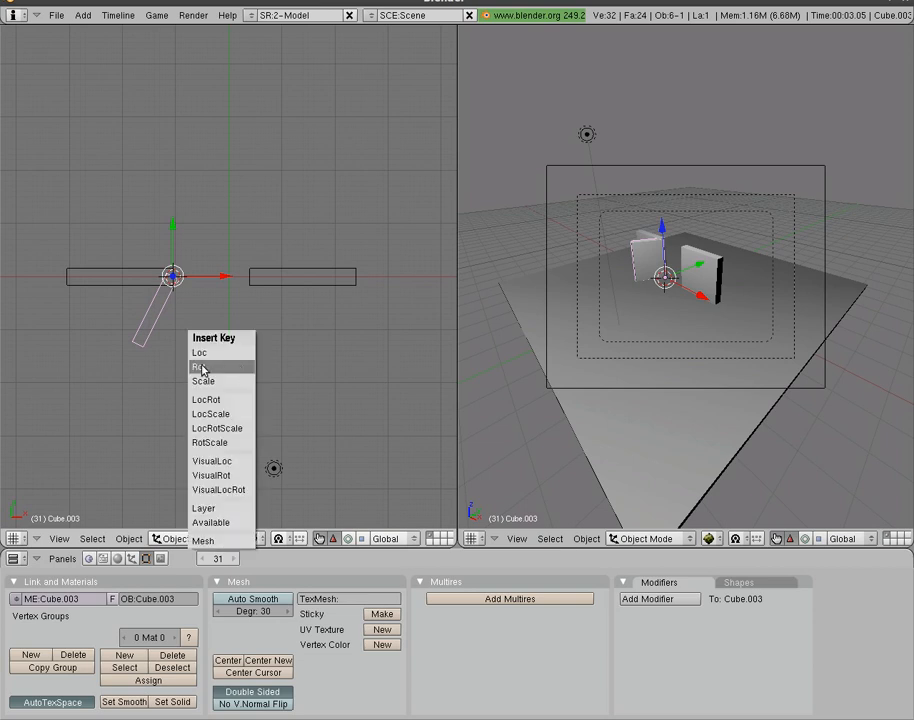
mouse_move(210, 368)
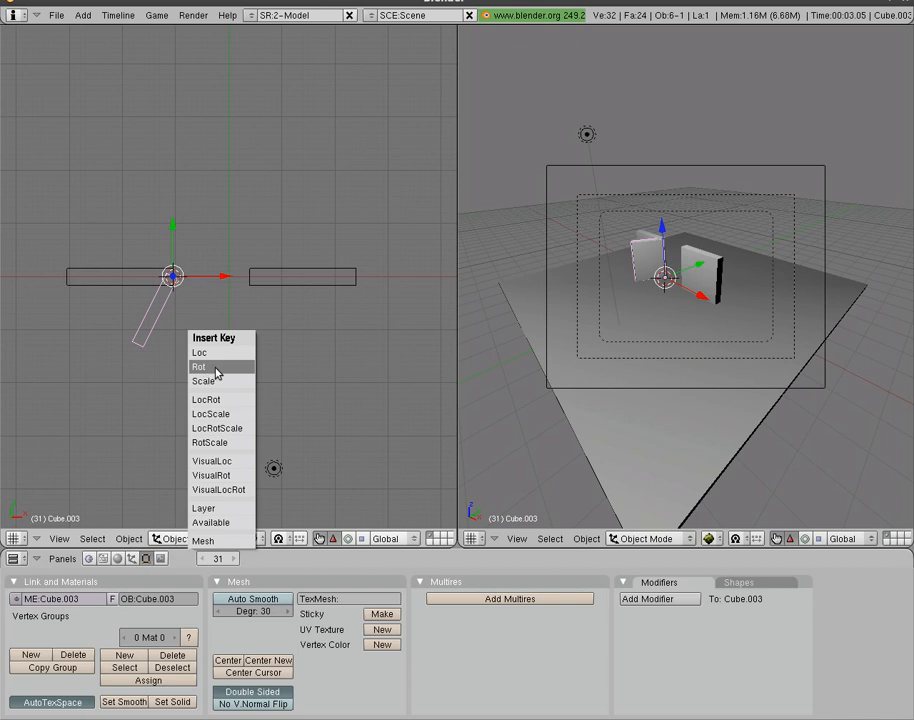
- Insert a Rot keyframe for the door swung open at frame 31
click(200, 368)
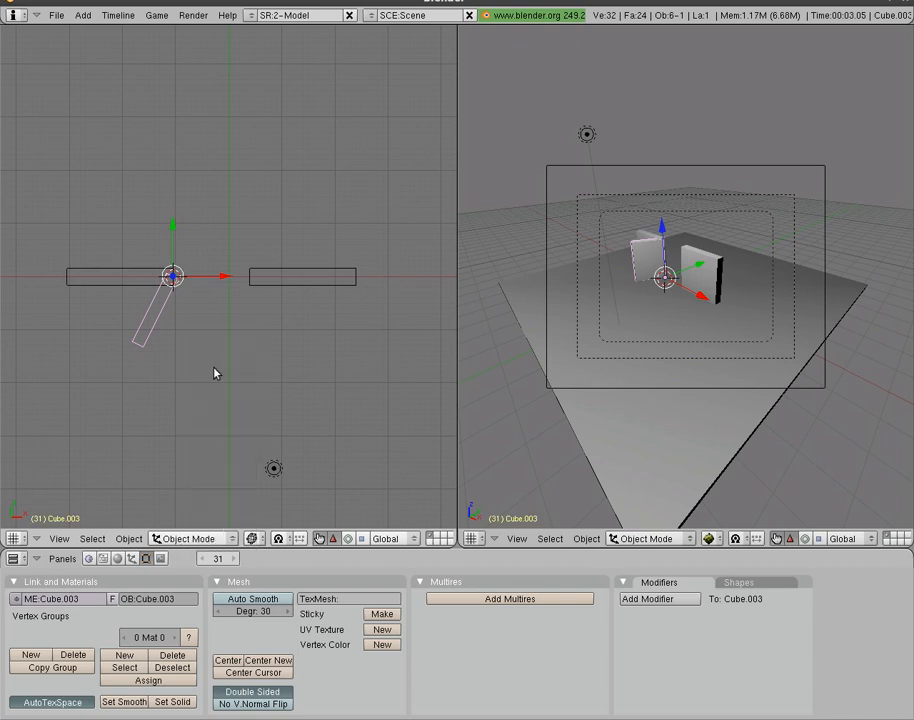
mouse_move(268, 374)
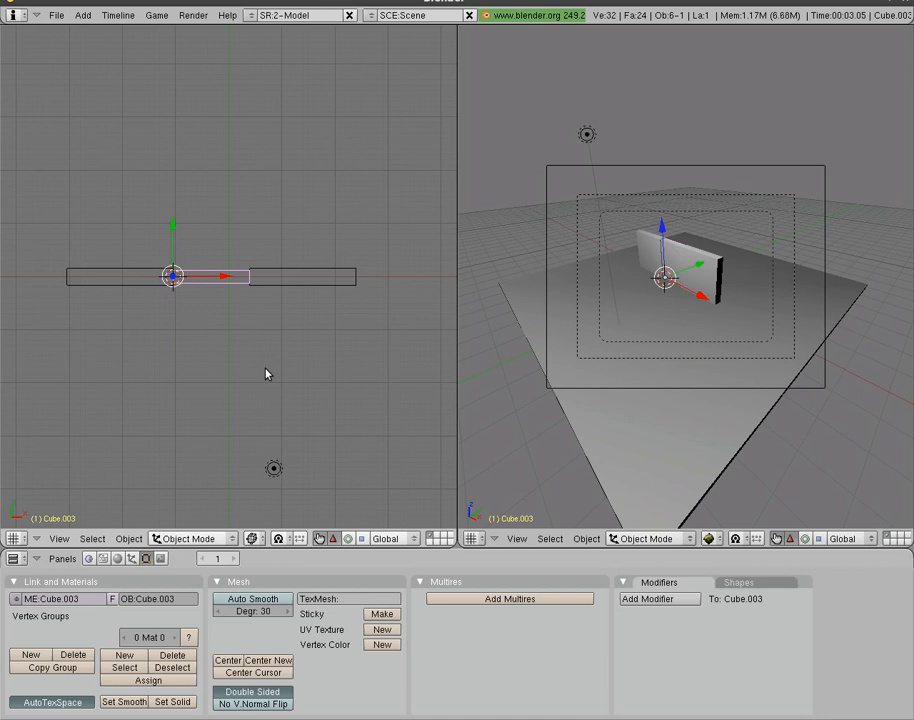
mouse_move(220, 376)
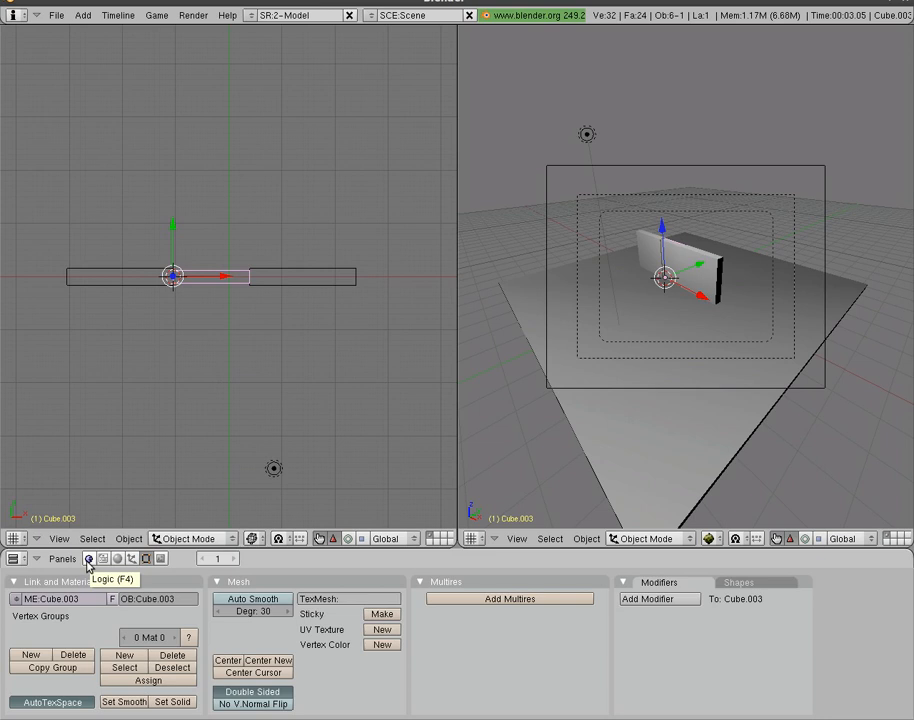
- In the Logic buttons add an actuator and link the AND controller to it
click(88, 558)
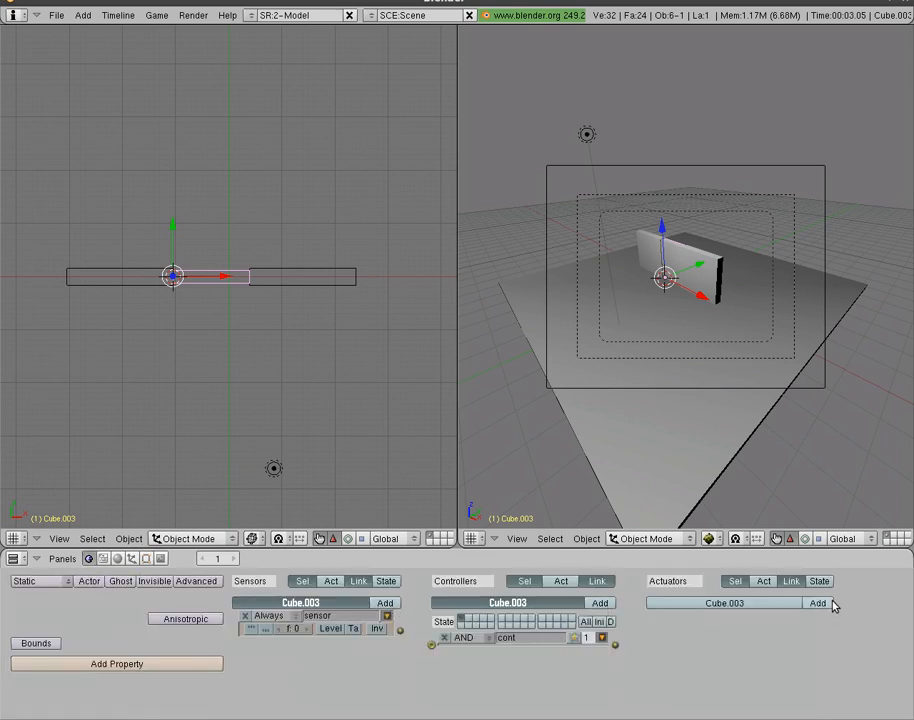
click(816, 602)
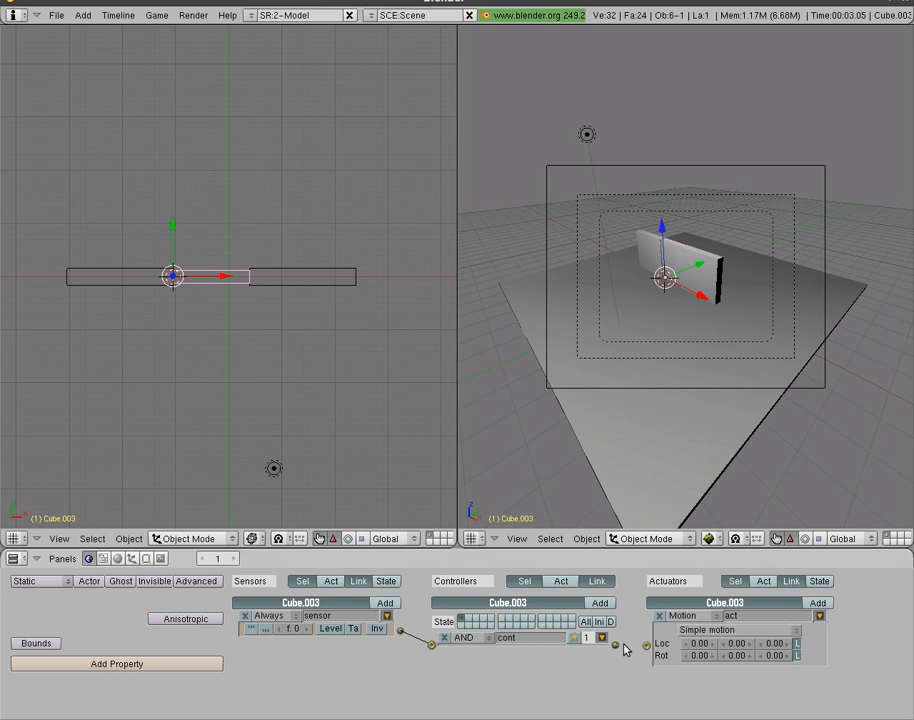
click(268, 616)
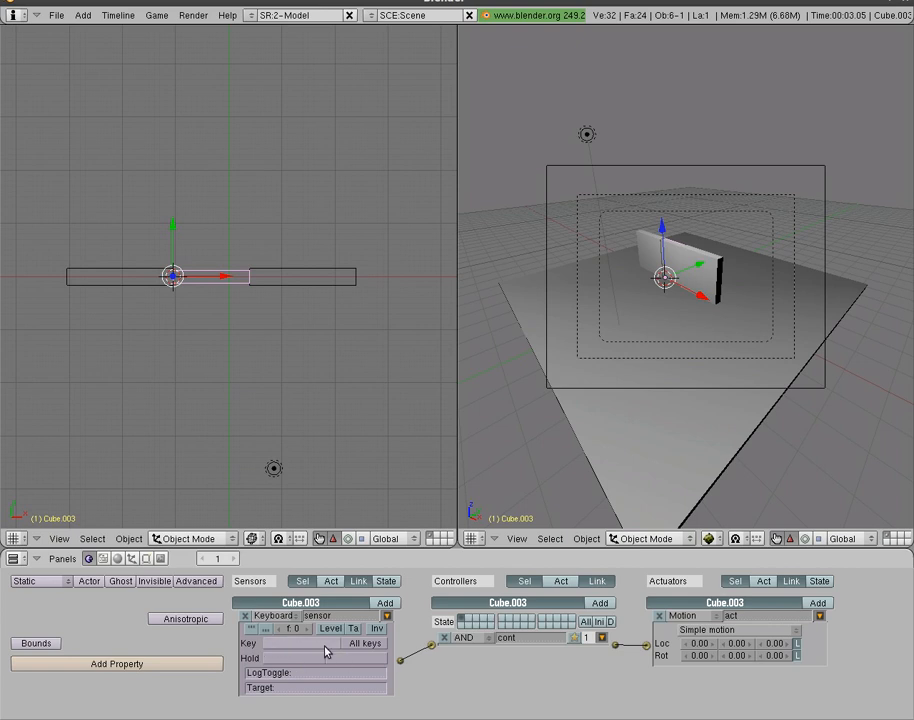
- Assign Spacebar as the trigger key of the door's Keyboard sensor
click(300, 644)
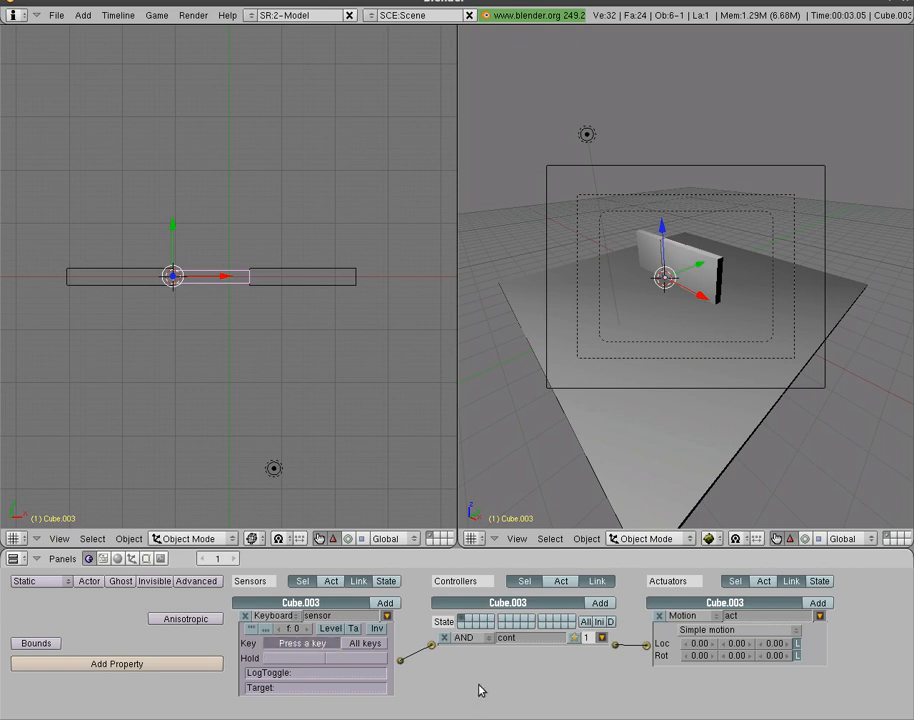
click(302, 642)
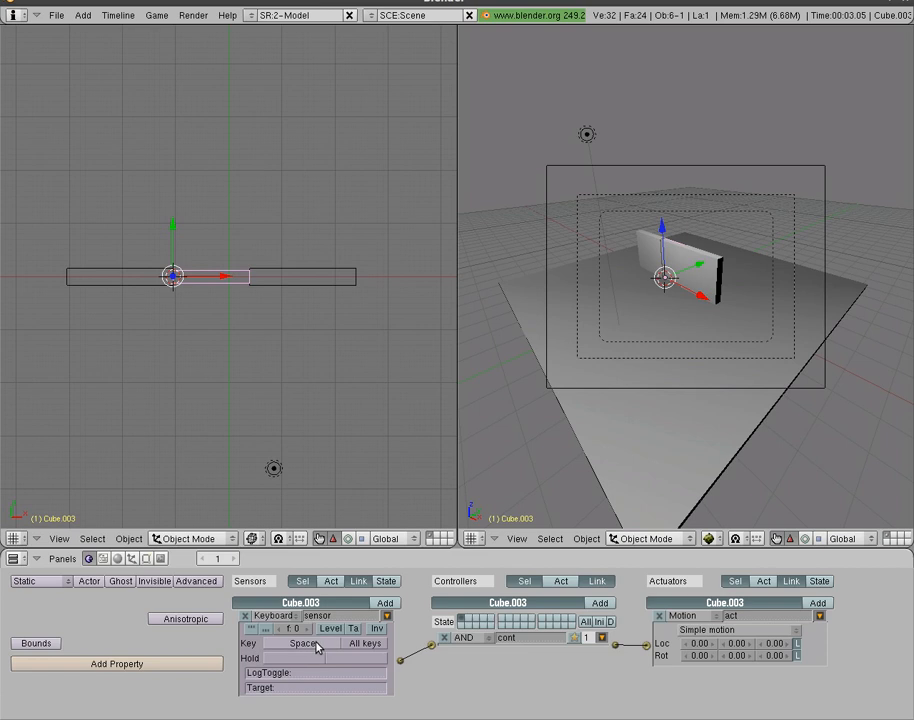
mouse_move(684, 640)
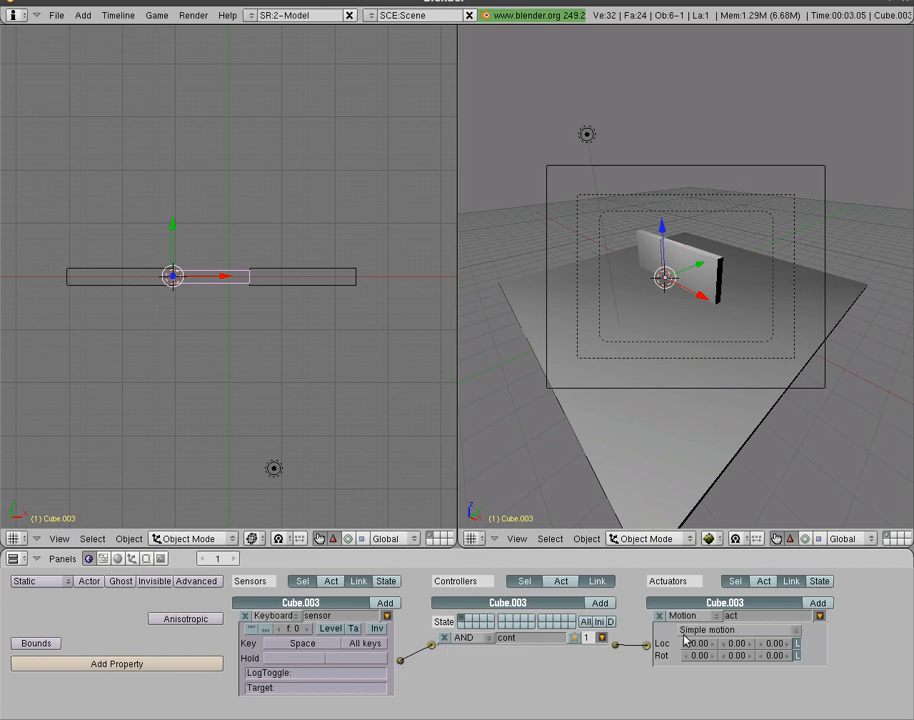
- Change the actuator to an Ipo actuator with Flipper playback mode
click(730, 628)
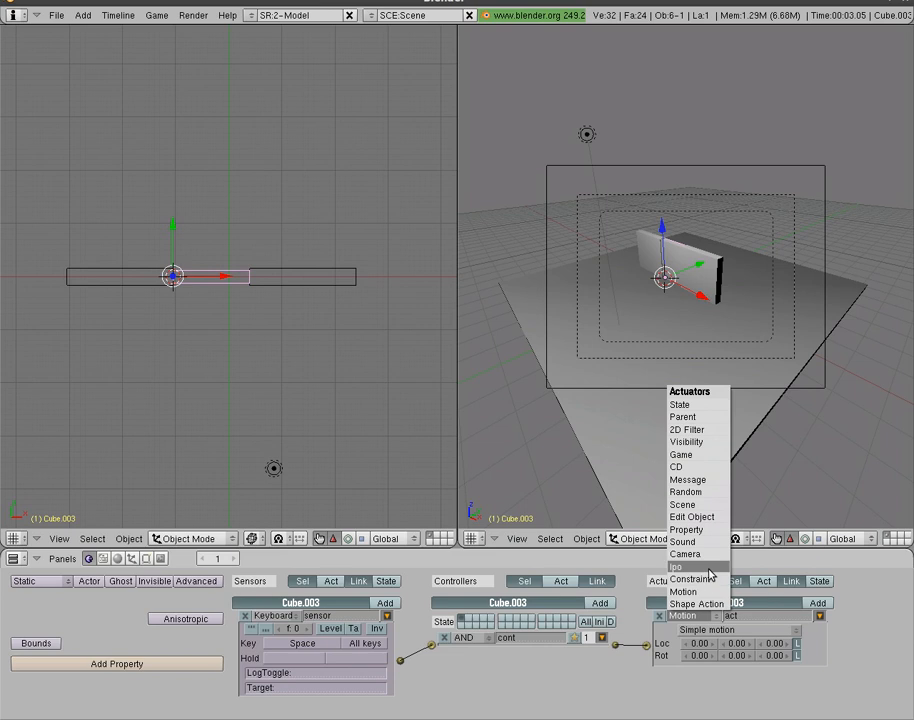
click(676, 568)
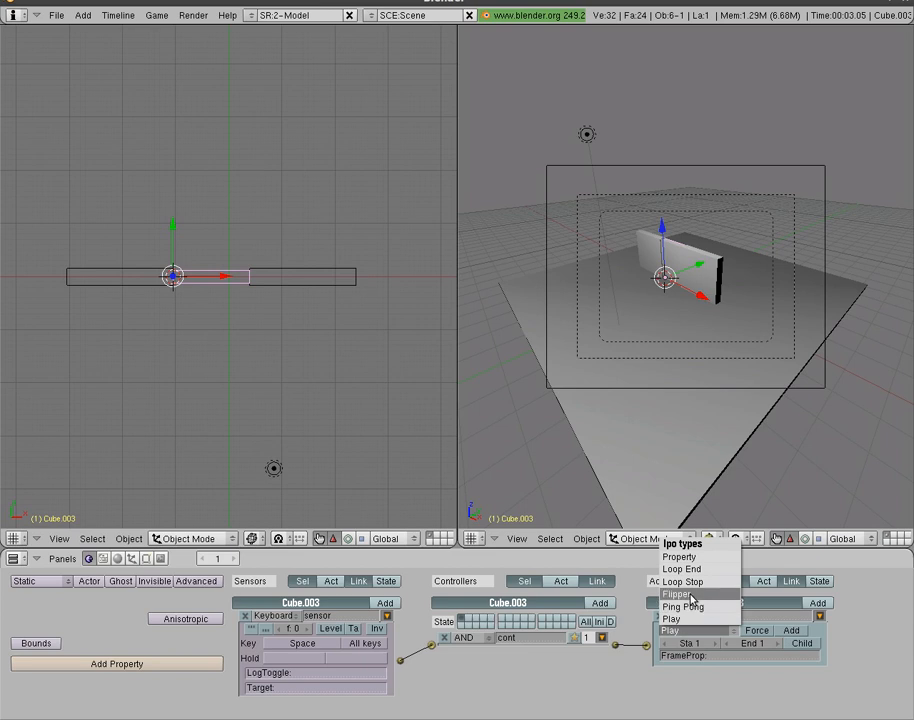
click(678, 592)
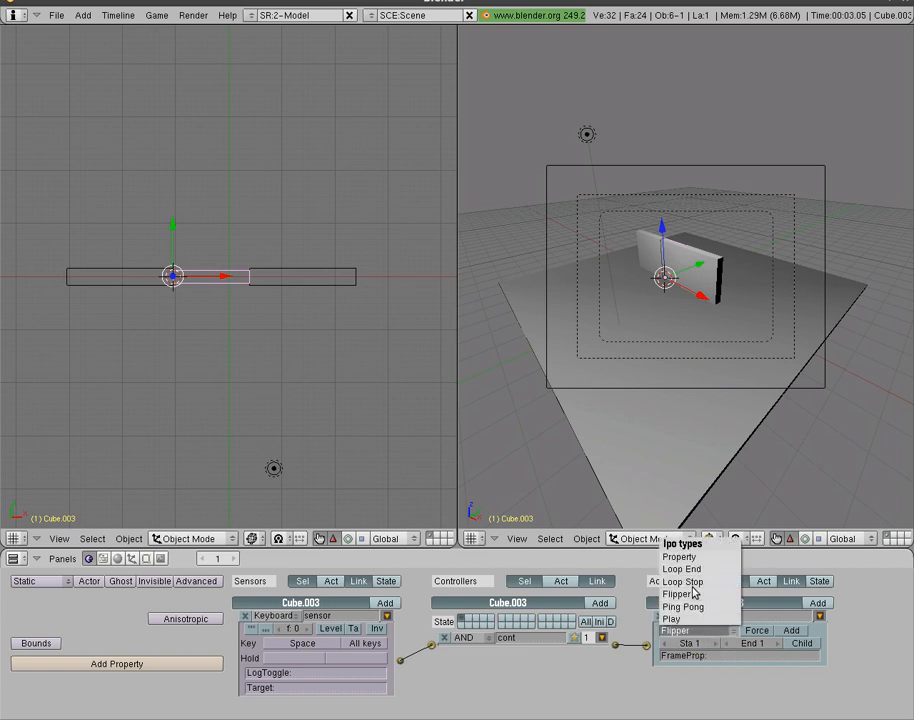
click(676, 630)
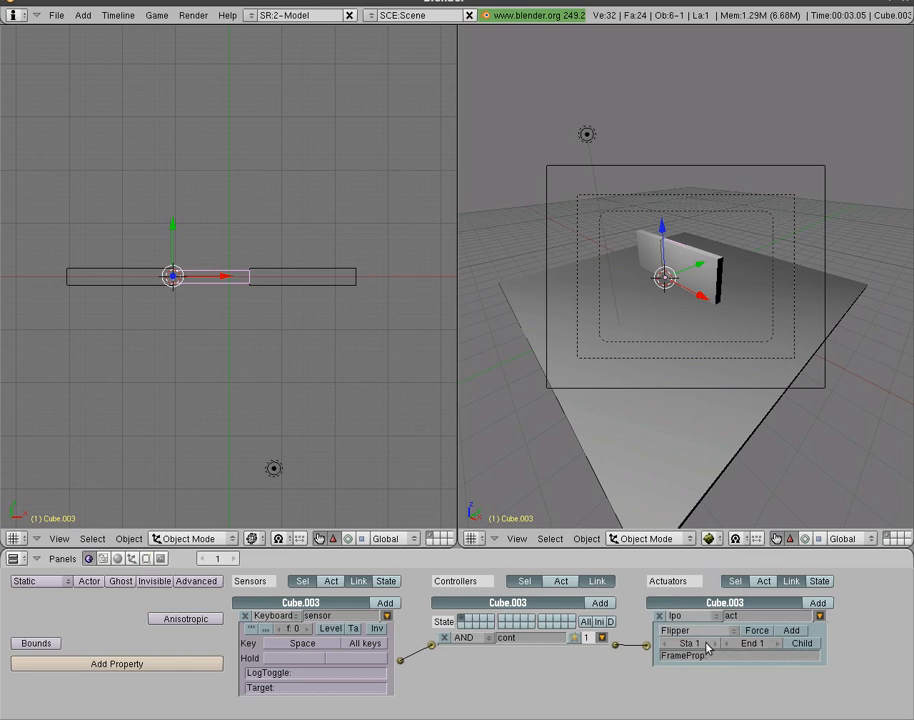
mouse_move(692, 644)
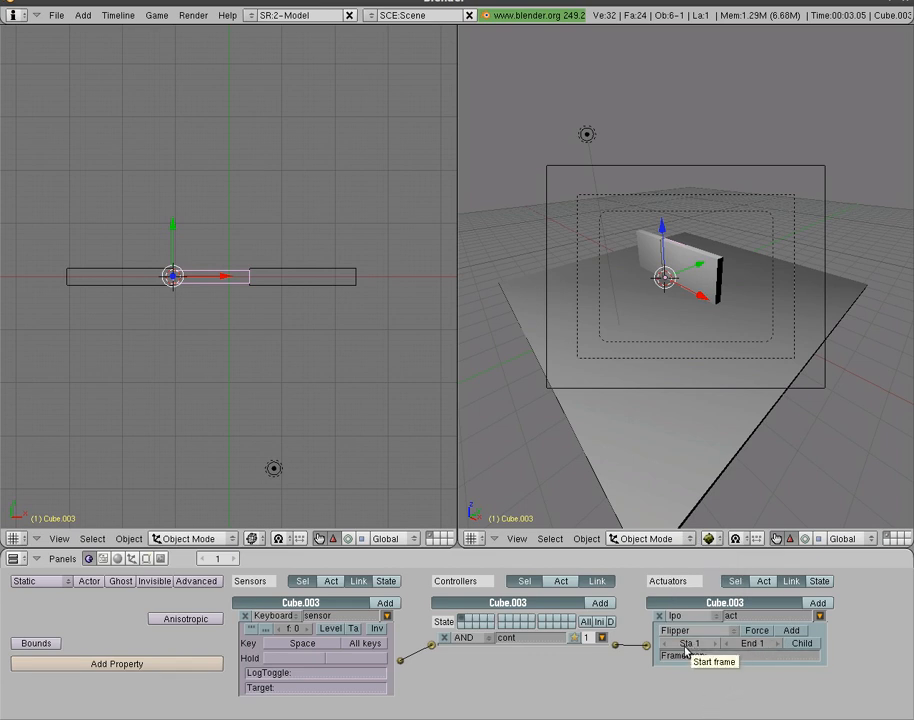
mouse_move(752, 648)
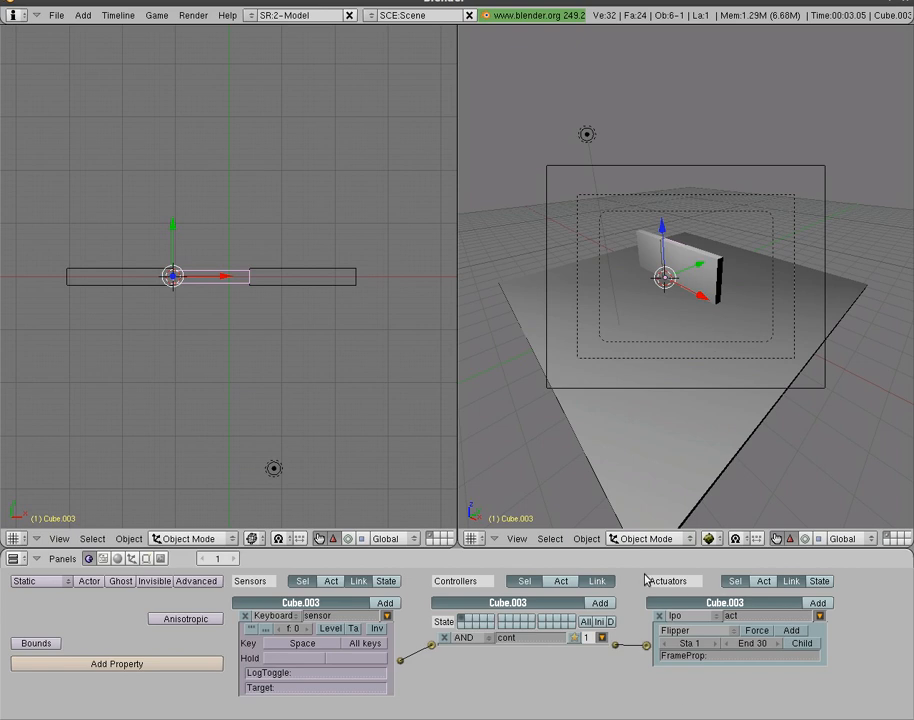
mouse_move(602, 292)
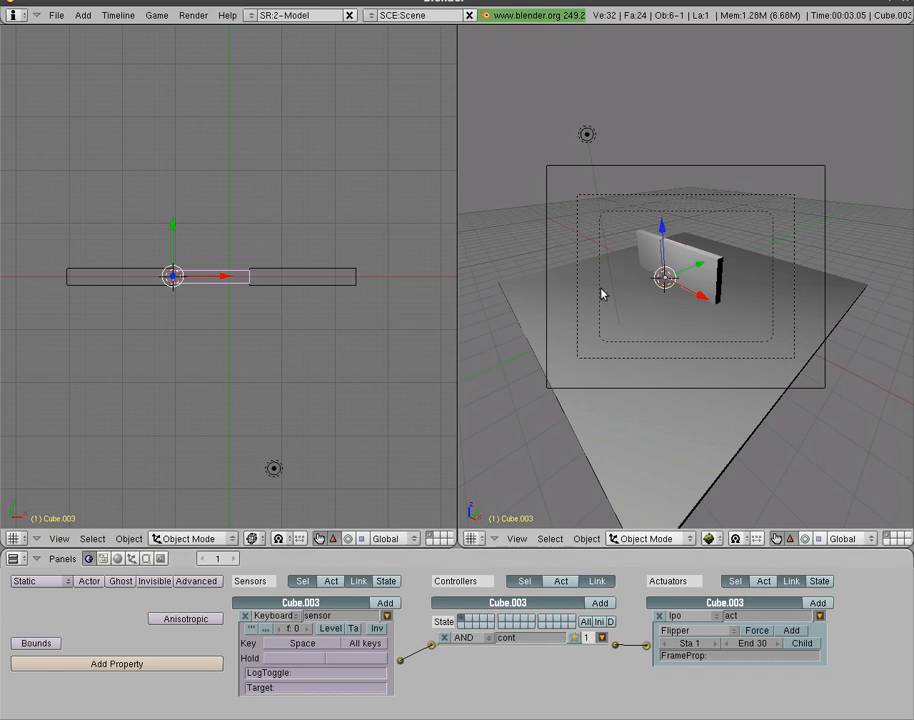
mouse_move(692, 304)
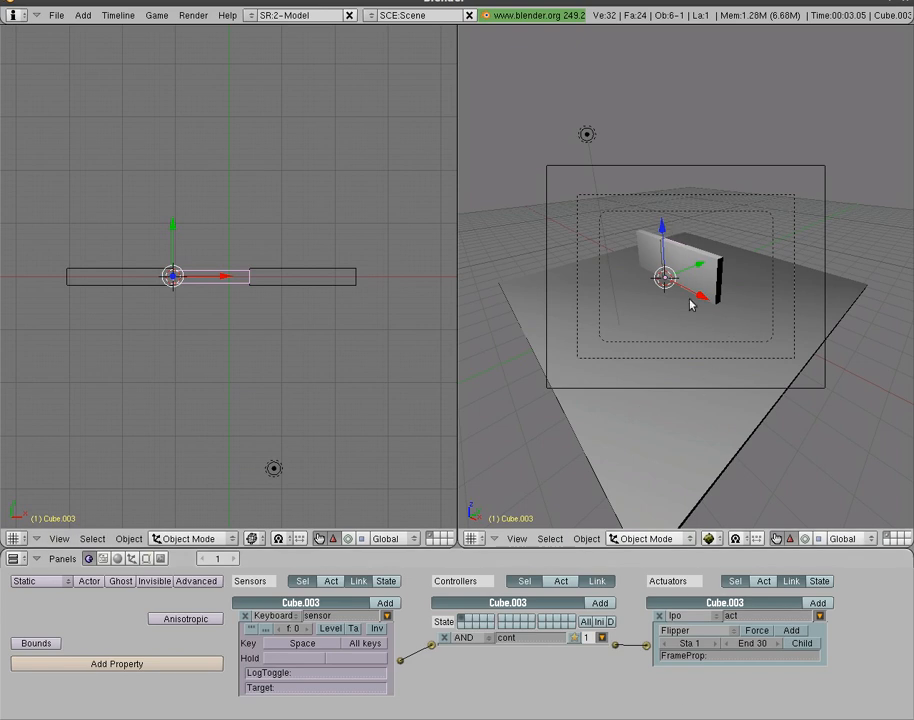